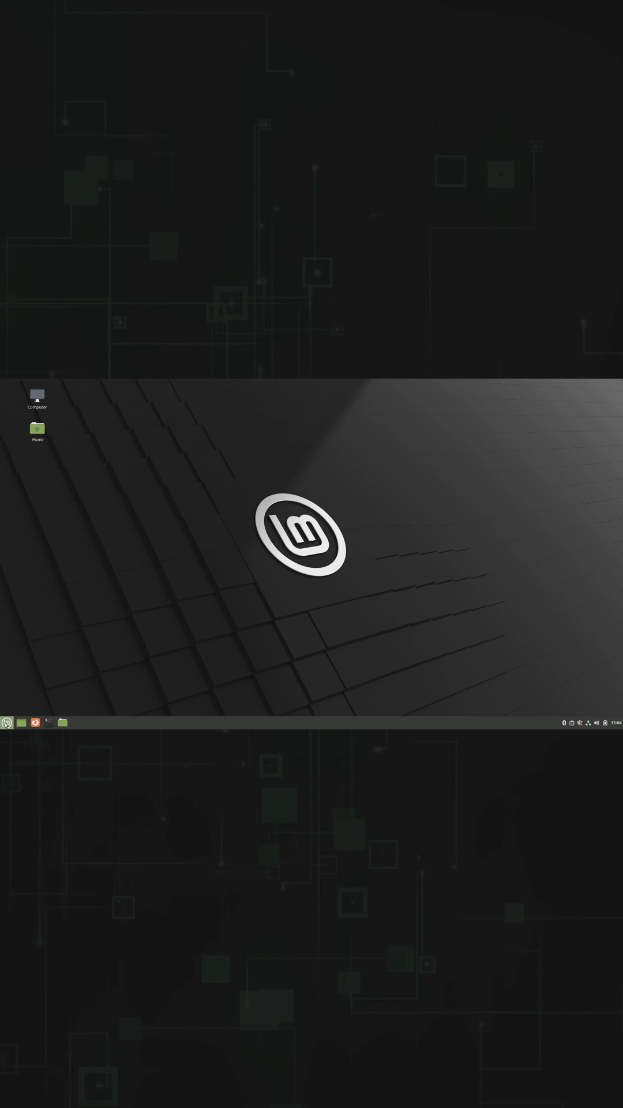
Preview the Pop!_OS workspaces, then show the installed applications grid and search for 'files'
{"action": "left_click", "coordinate": [7, 721]}
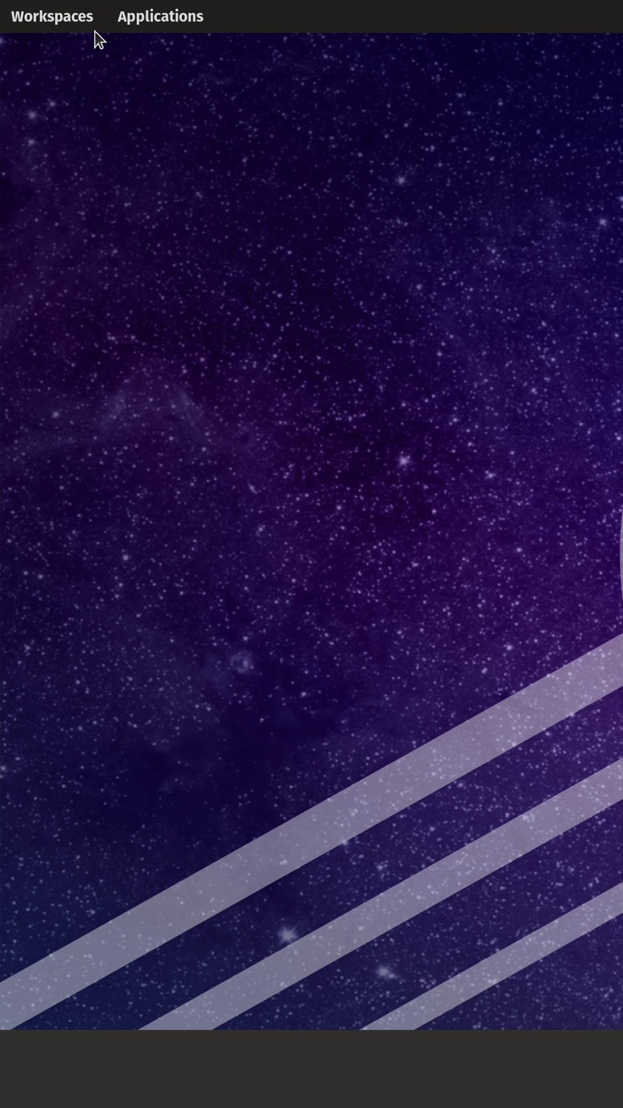
{"action": "left_click", "coordinate": [52, 15]}
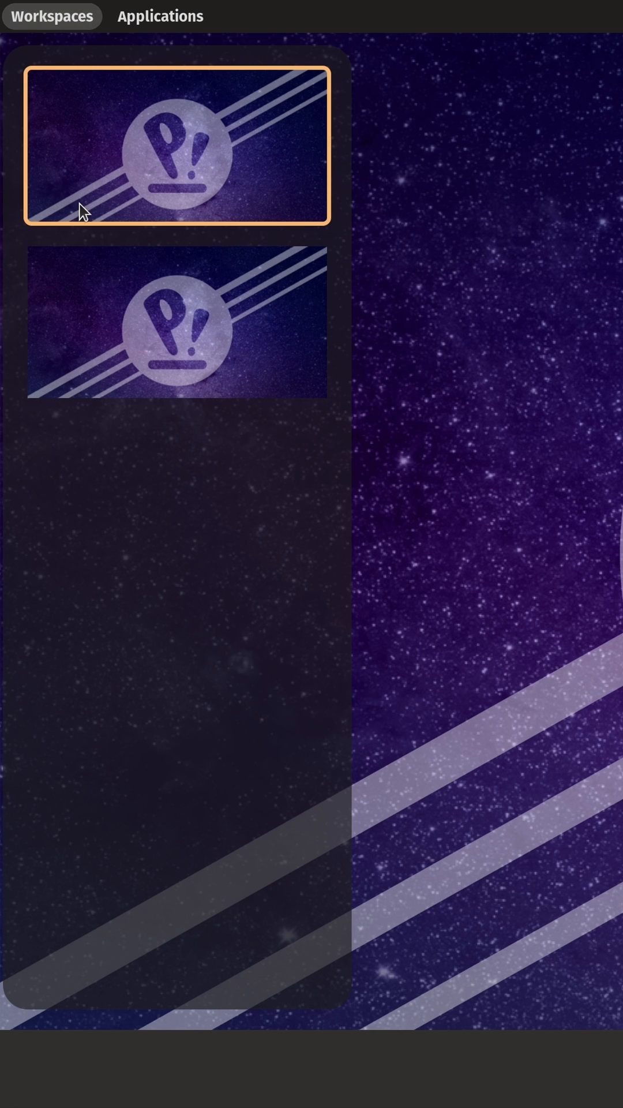
{"action": "left_click", "coordinate": [160, 16]}
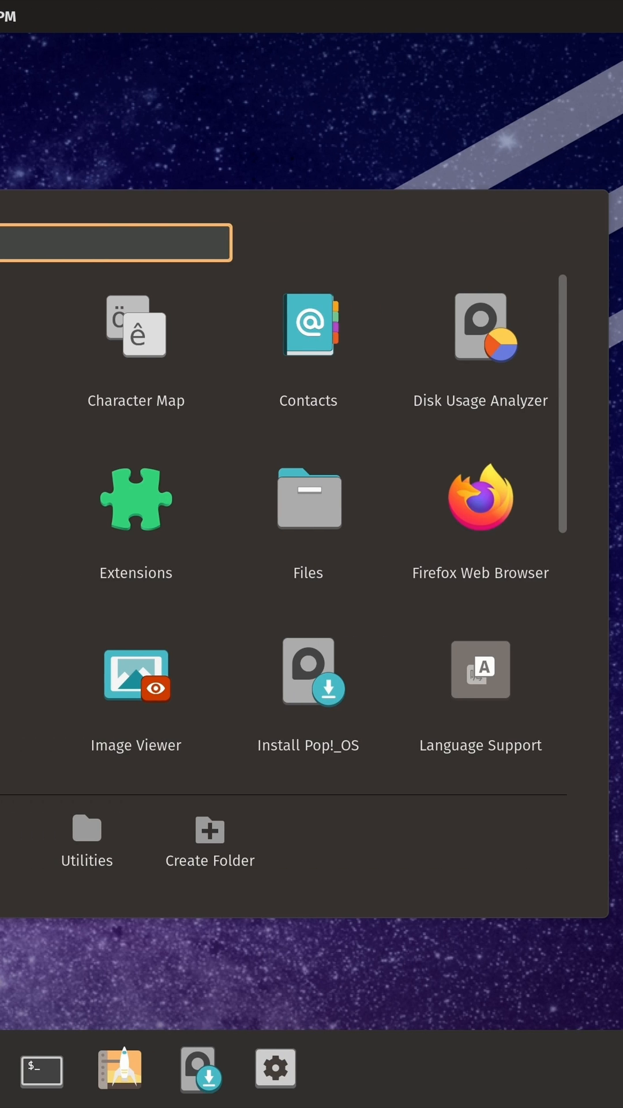
{"action": "type", "text": "files"}
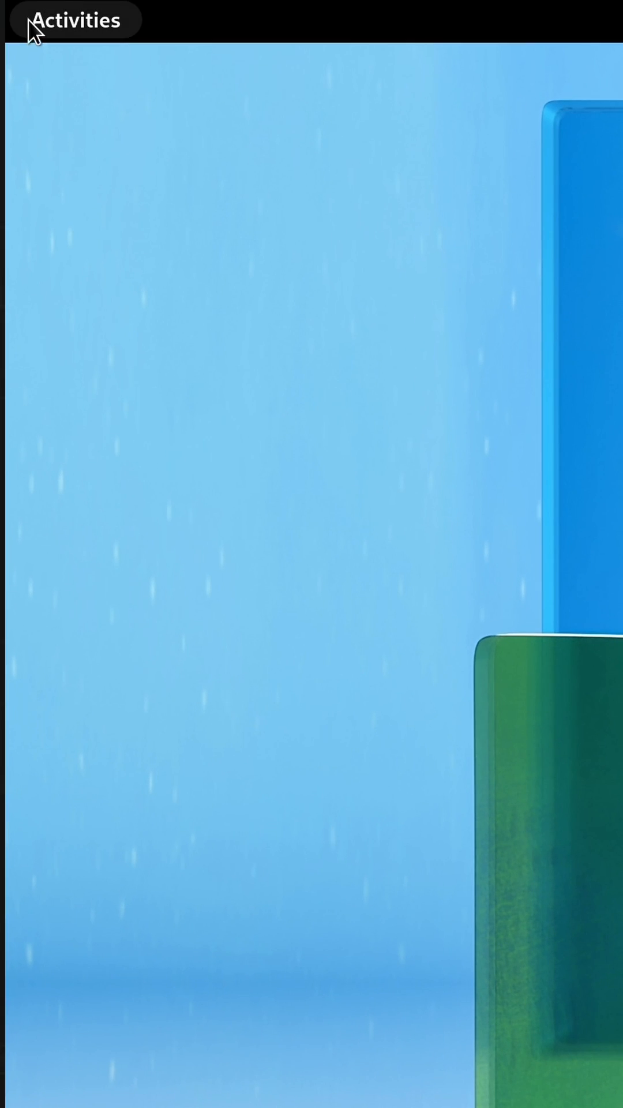
Show Fedora's GNOME Activities overview from the top-left corner
{"action": "left_click", "coordinate": [75, 19]}
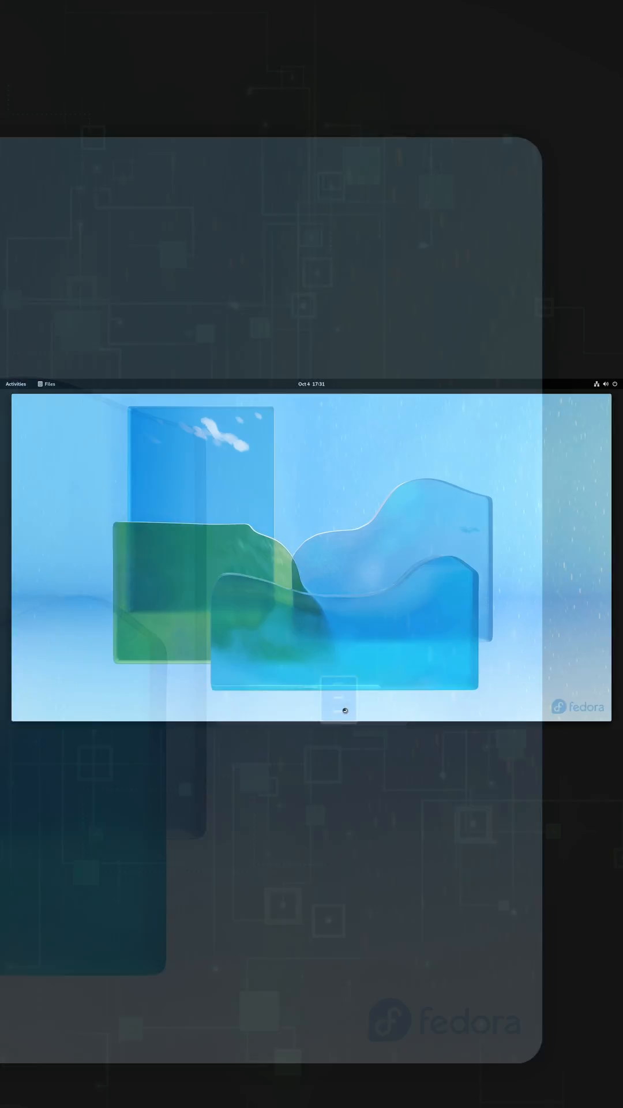